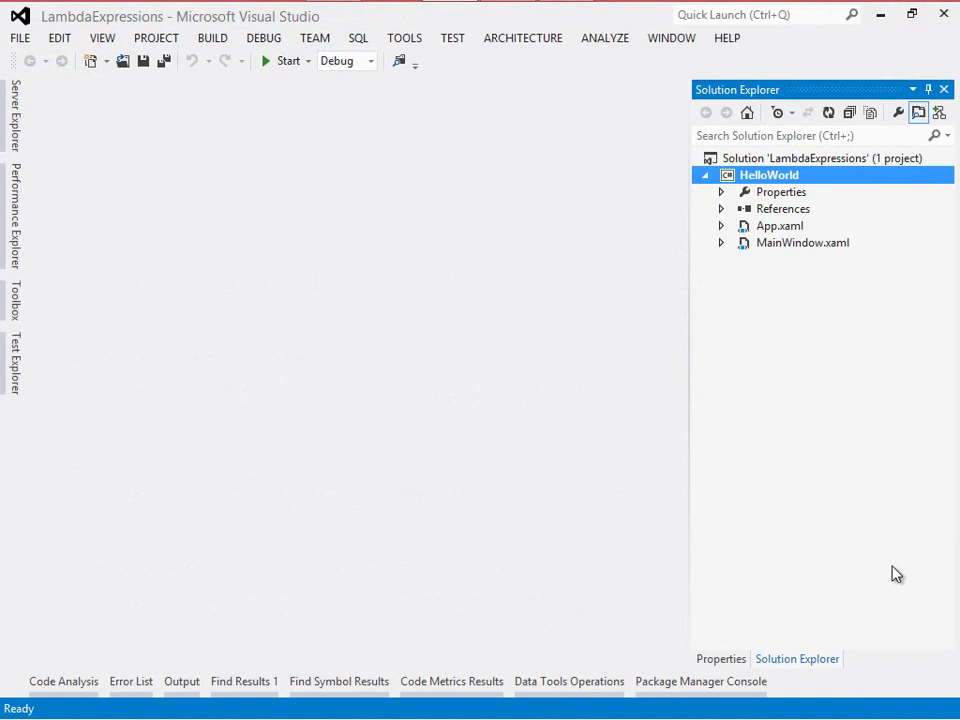
# - Run the HelloWorld app, then close its 'Hello, World!' window
pyautogui.click(286, 61)
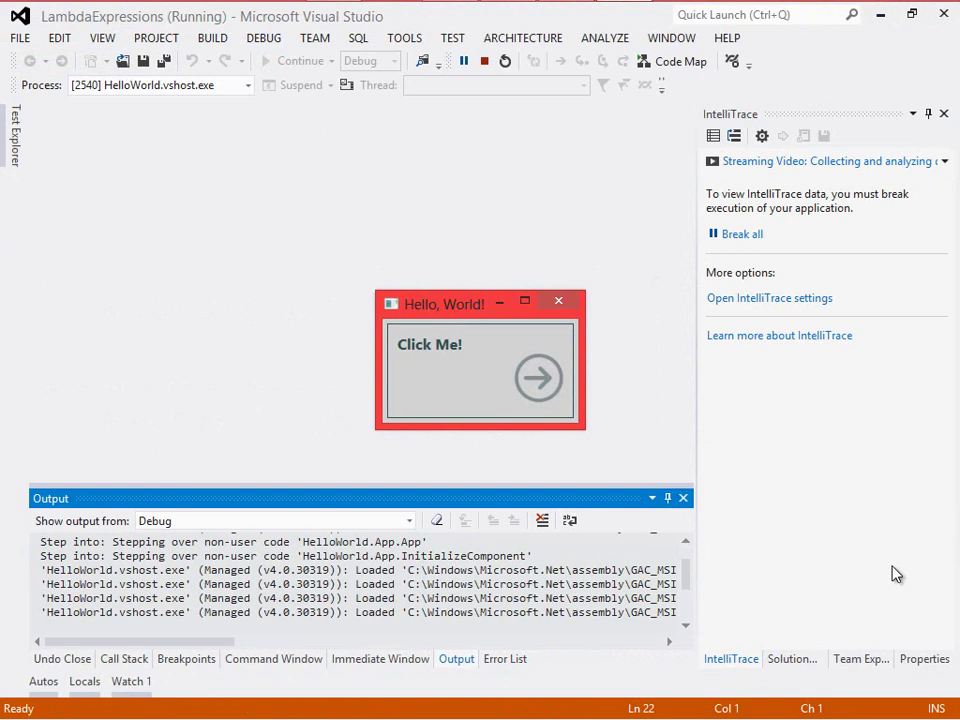
pyautogui.moveTo(559, 302)
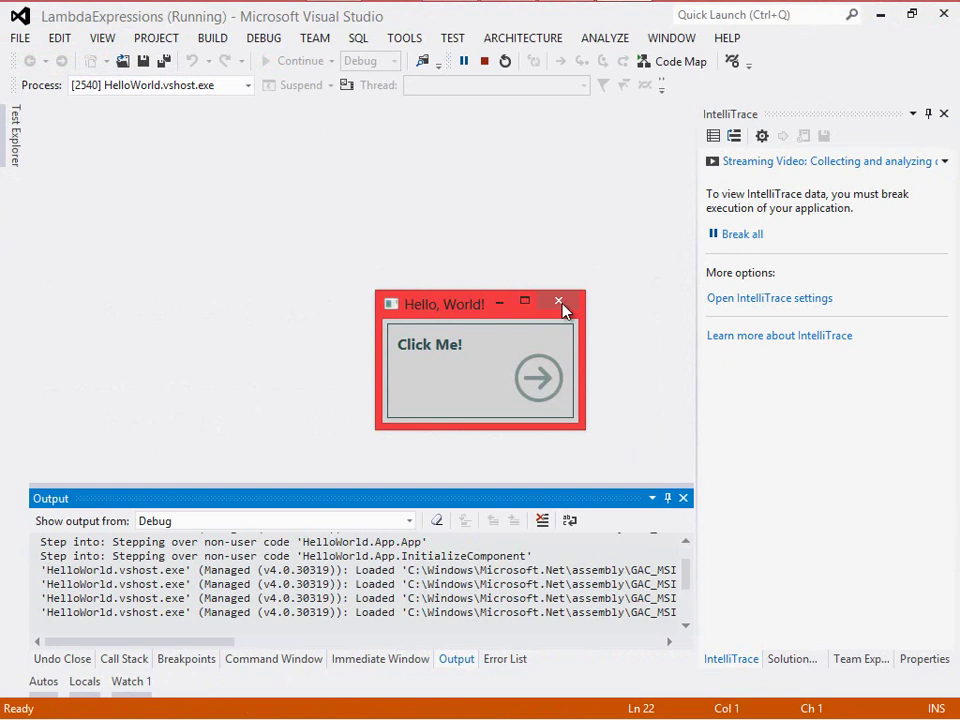
pyautogui.click(558, 302)
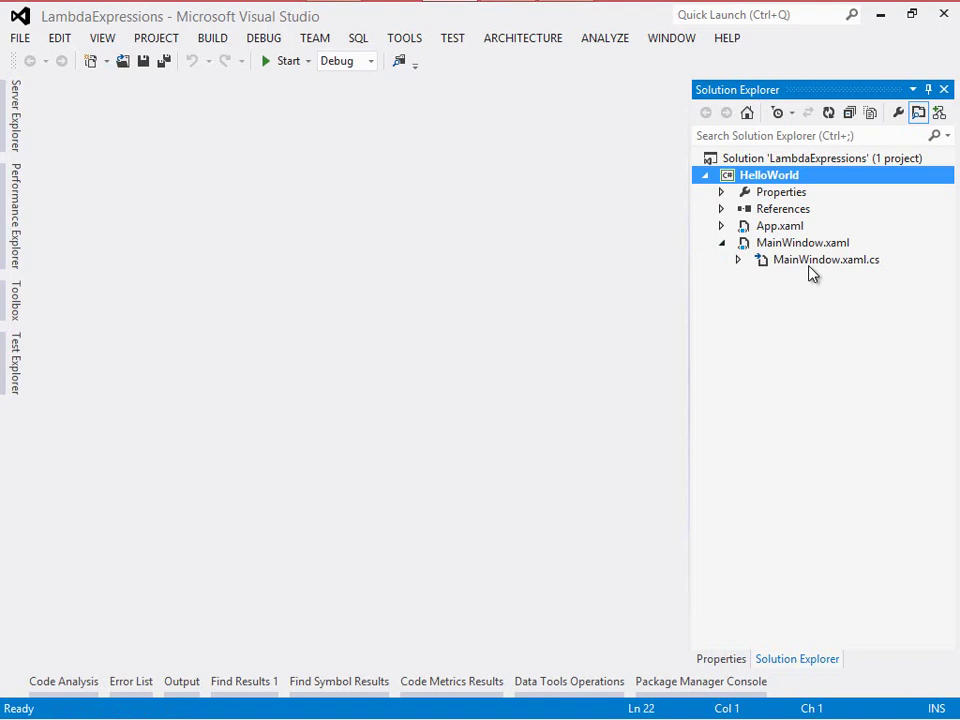
# - In MainWindow.xaml.cs, wire ClickMeButton.Click to a generated ClickMeButton_Click handler calling MessageBox.Show("Hello, World!")
pyautogui.doubleClick(825, 259)
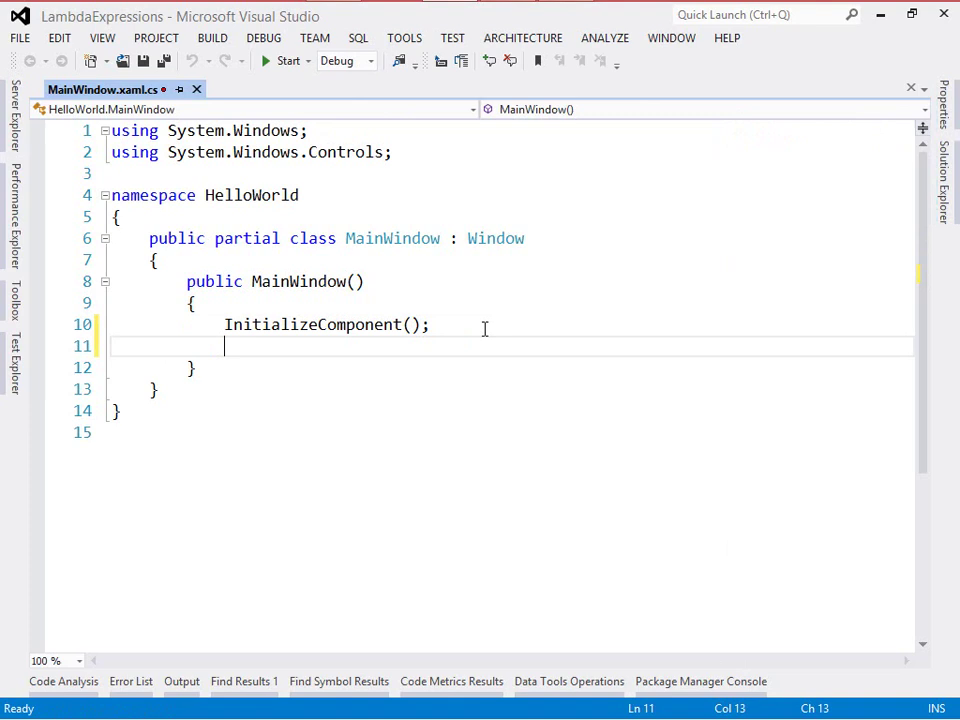
pyautogui.write('ClickMeButton.Click +=')
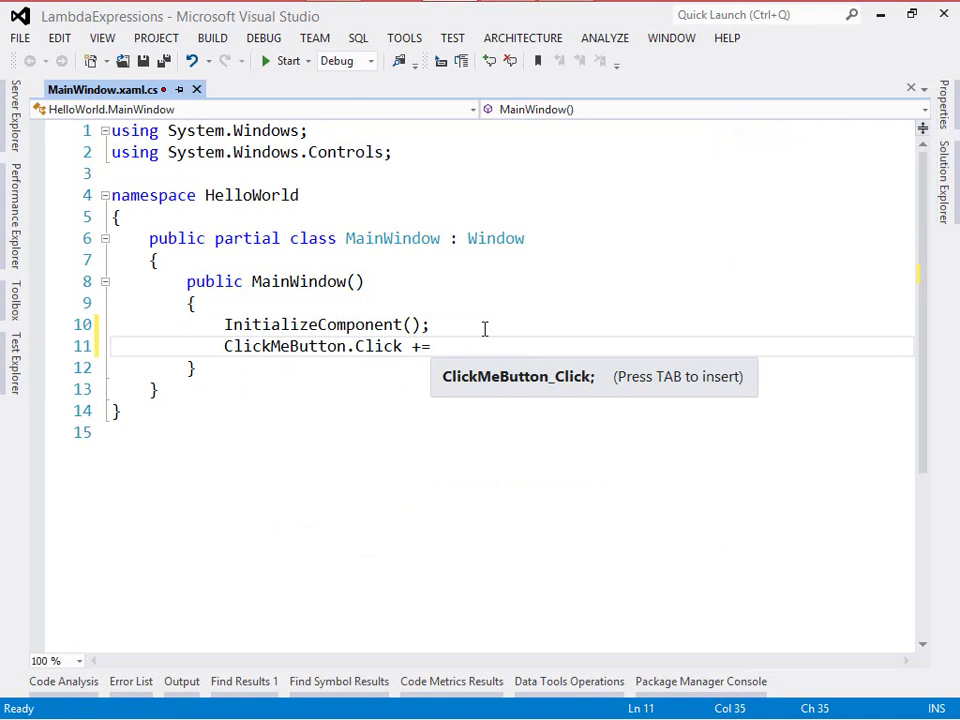
pyautogui.press('Tab')
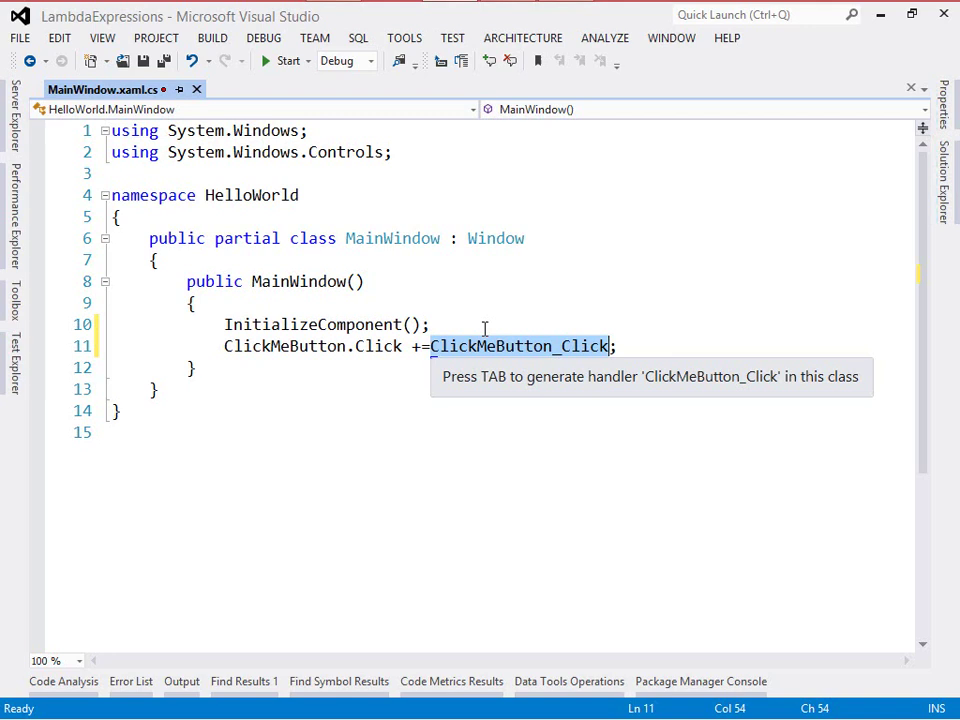
pyautogui.press('tab')
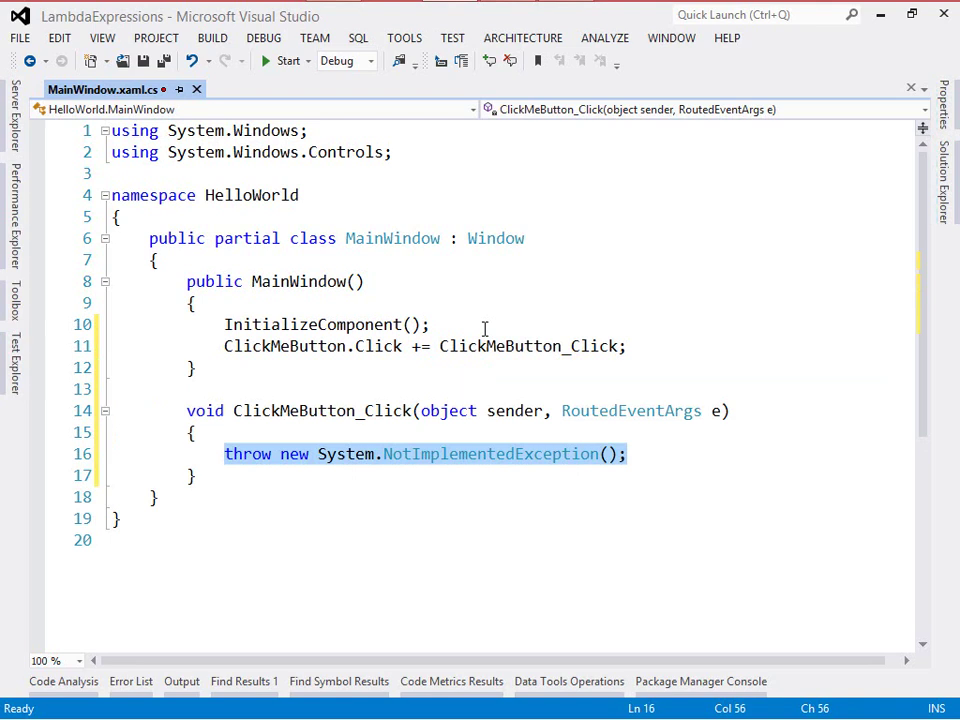
pyautogui.write('MessageBox.Show("Hello, "')
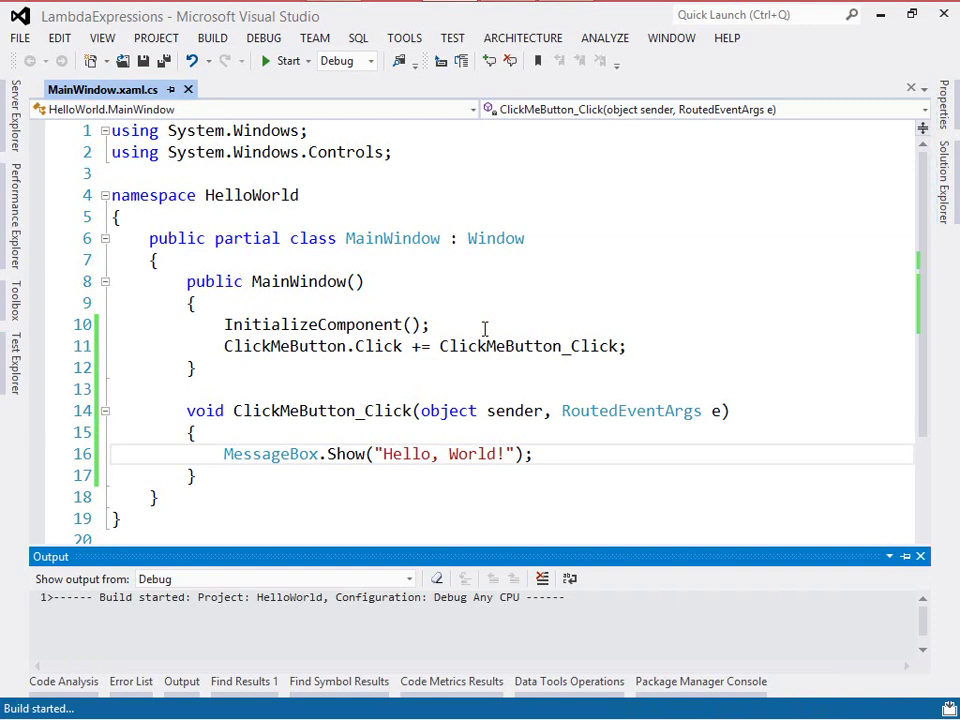
pyautogui.click(267, 61)
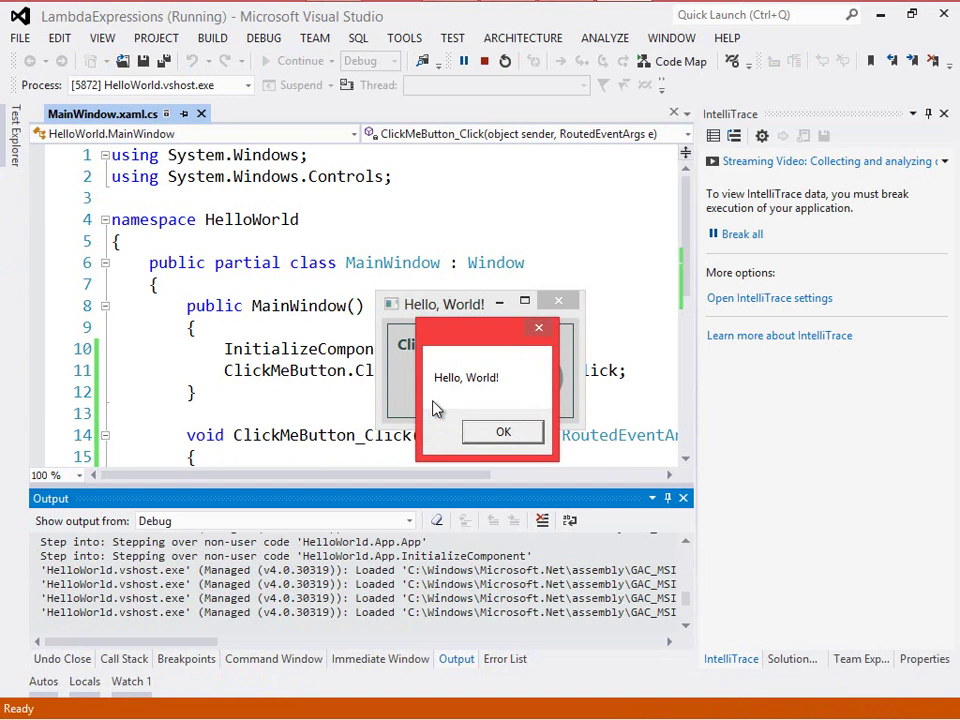
pyautogui.click(503, 431)
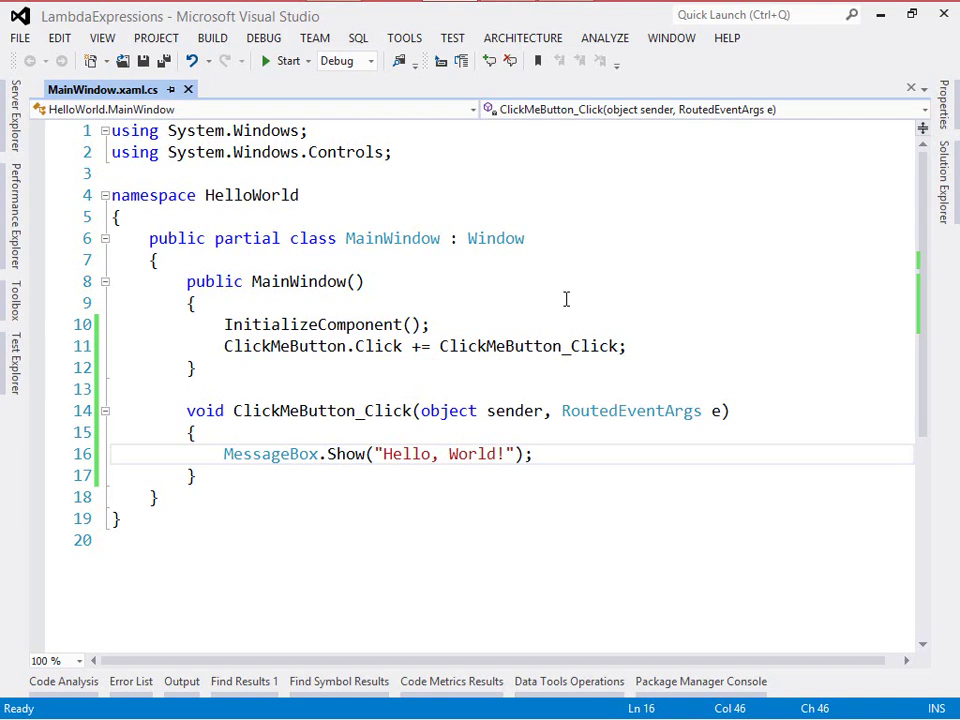
pyautogui.moveTo(434, 389)
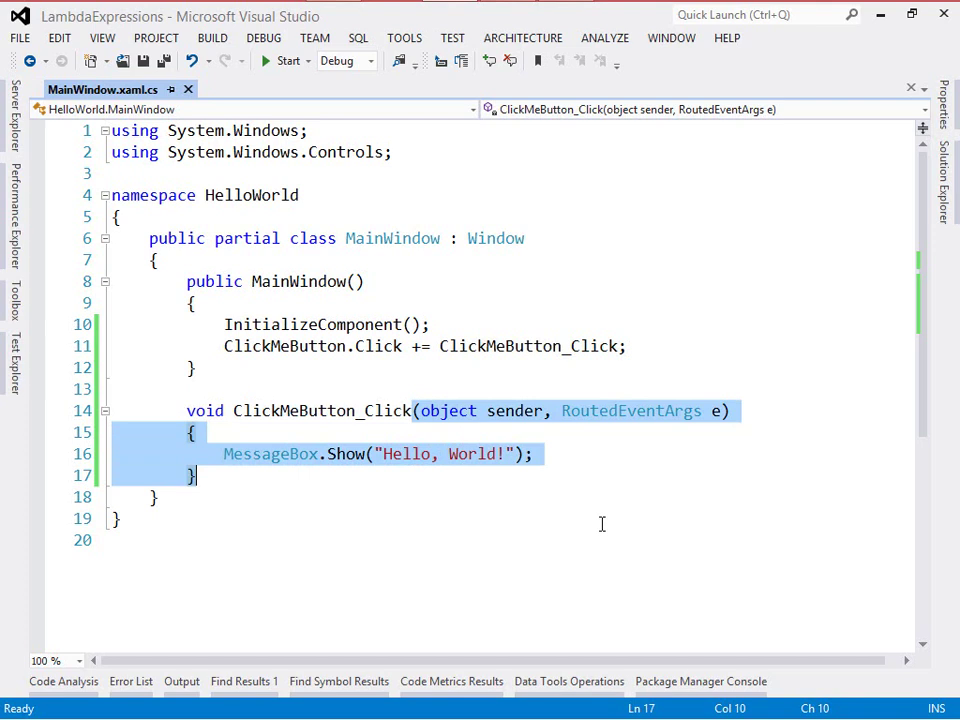
# - Replace the ClickMeButton_Click method name with an inline delegate carrying the handler's body
pyautogui.click(530, 346)
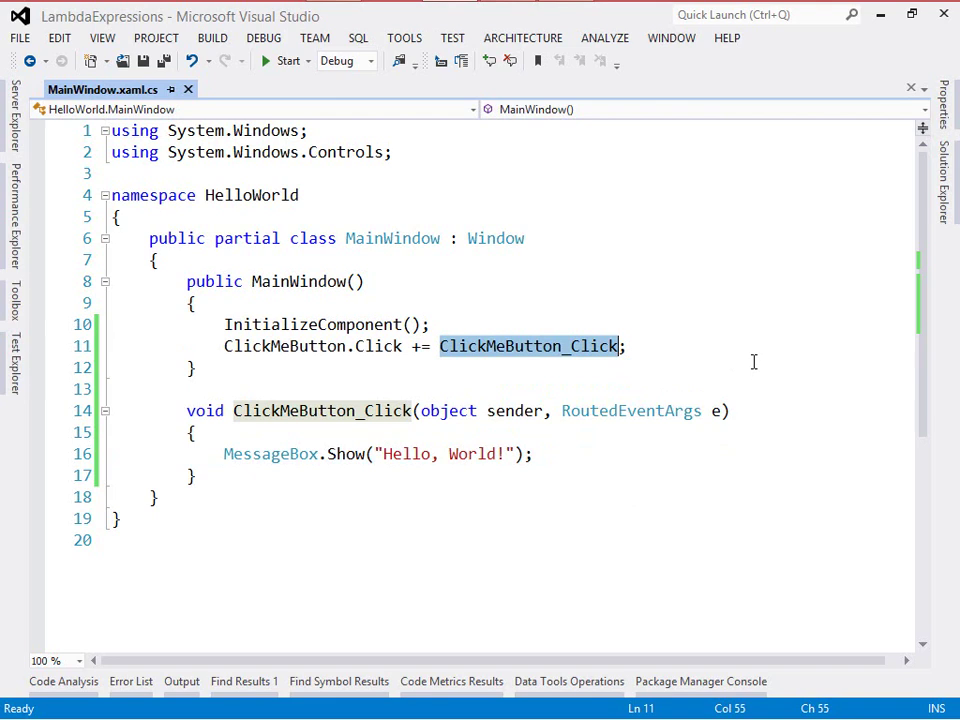
pyautogui.write('delegate(object sender, RoutedEventArgs e')
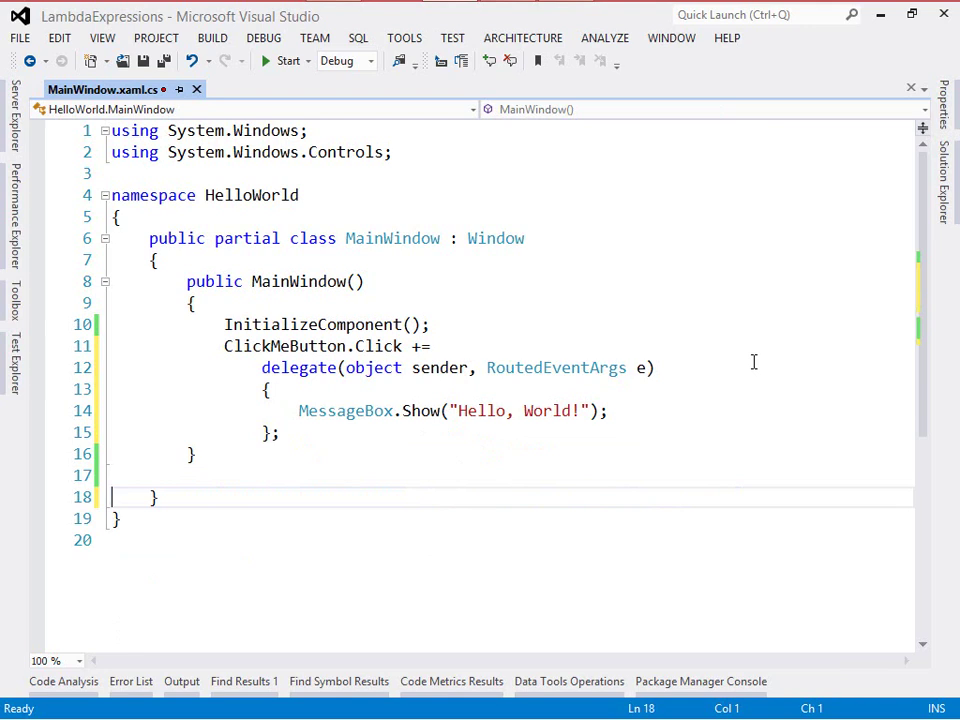
# - Convert the anonymous delegate to a lambda by dropping 'delegate' and adding '=>' after the parameters
pyautogui.click(287, 61)
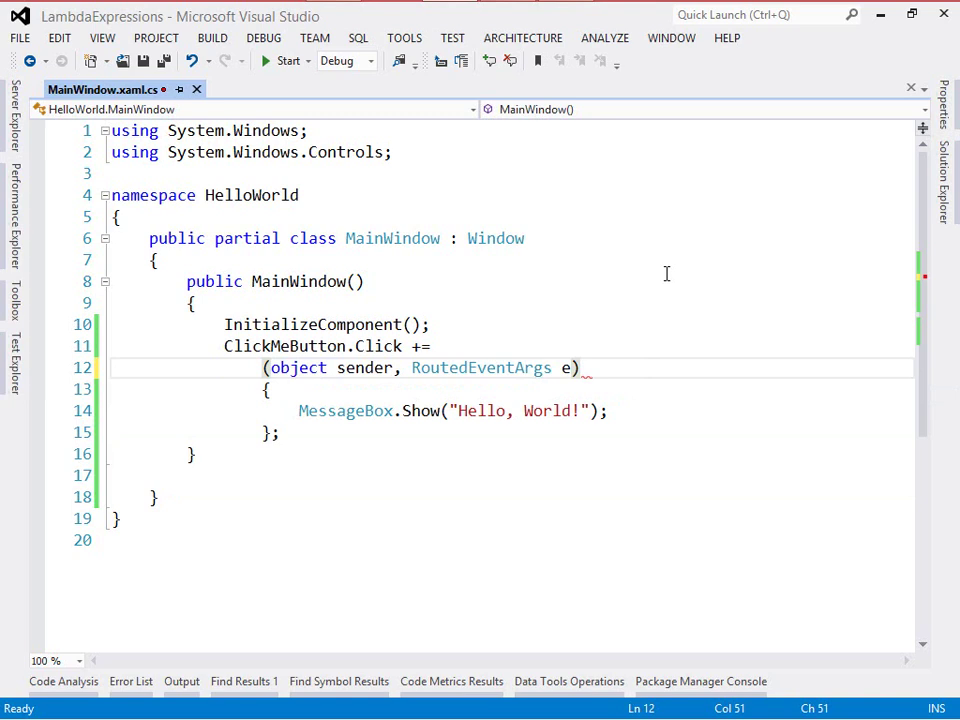
pyautogui.write('=>')
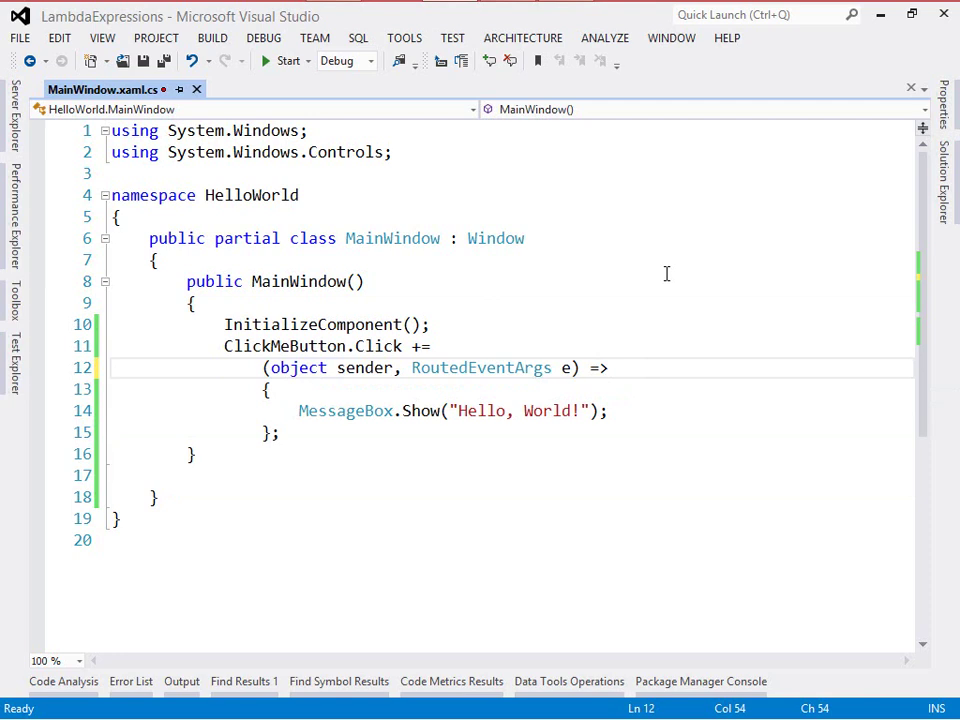
pyautogui.click(286, 60)
pyautogui.write('e.')
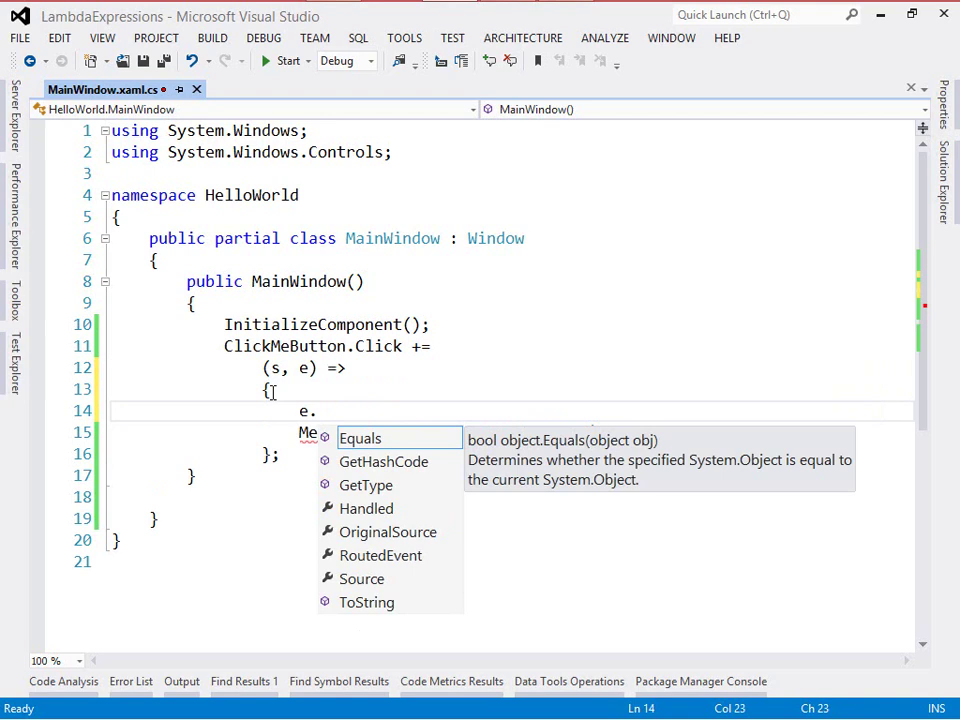
# - Collapse the lambda to a single line showing 'Hello, World!' and run the app
pyautogui.click(362, 578)
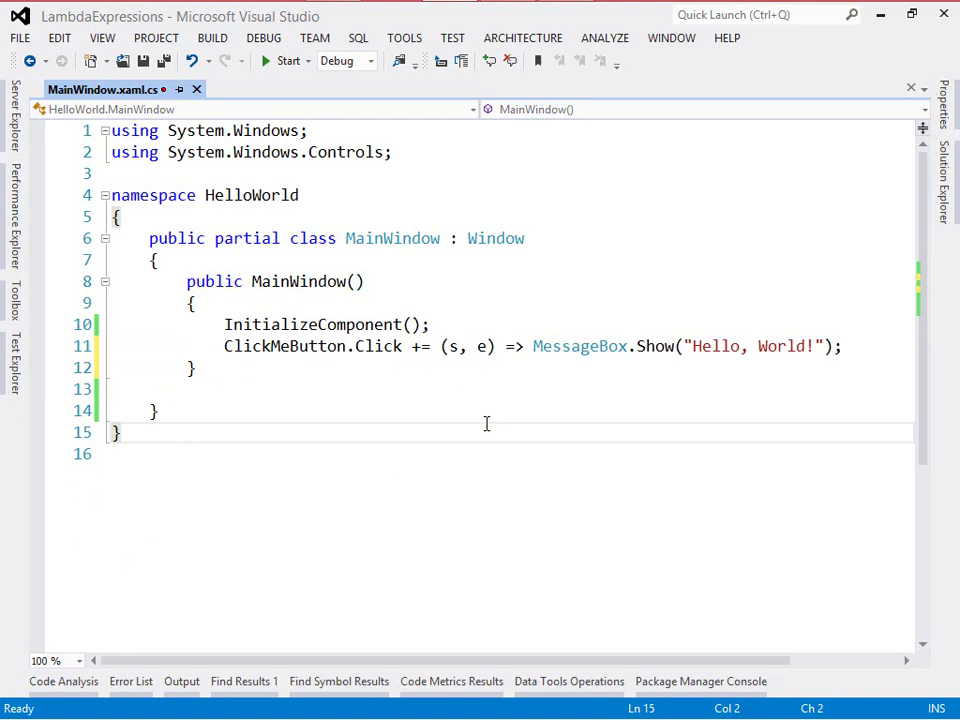
pyautogui.click(287, 60)
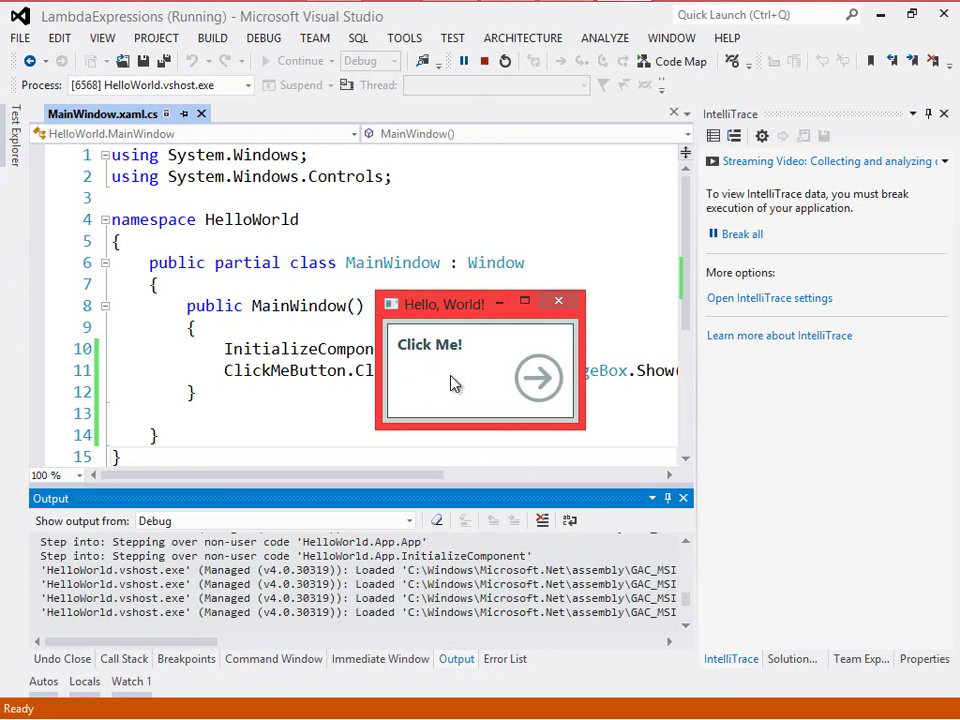